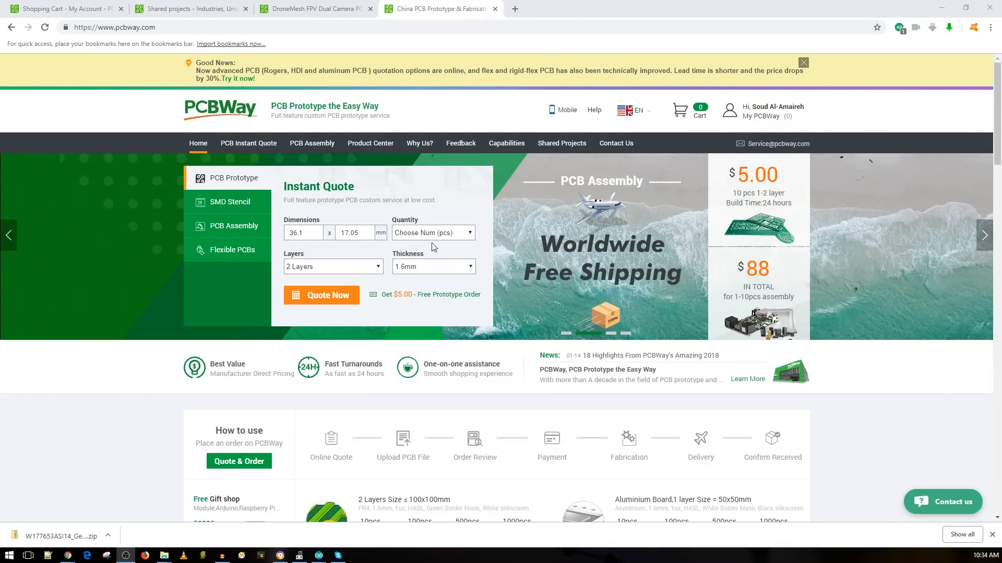
Choose quantity 10 and request a quote, totaling US $21 for the 2-layer board
left_click(432, 233)
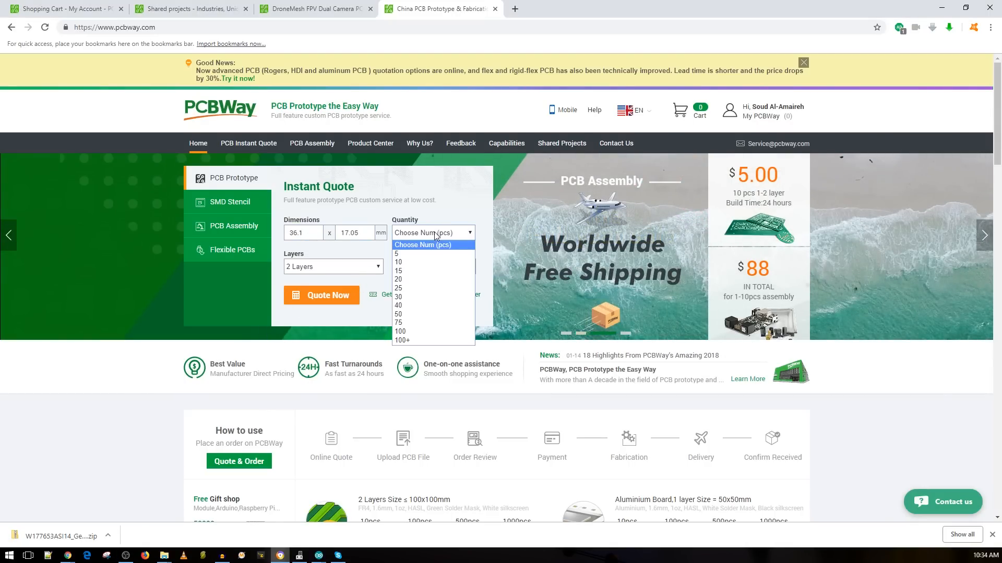
left_click(397, 260)
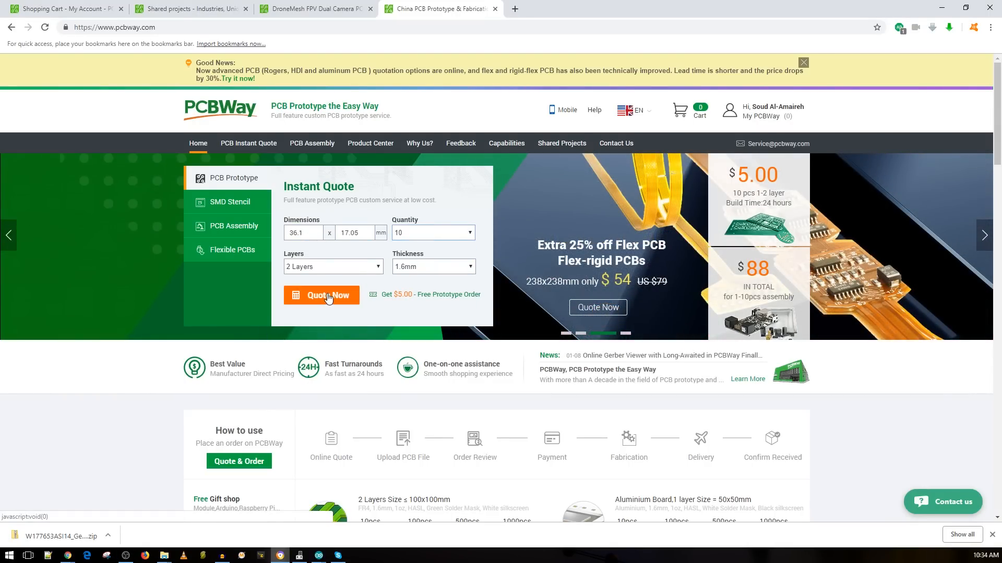
left_click(321, 294)
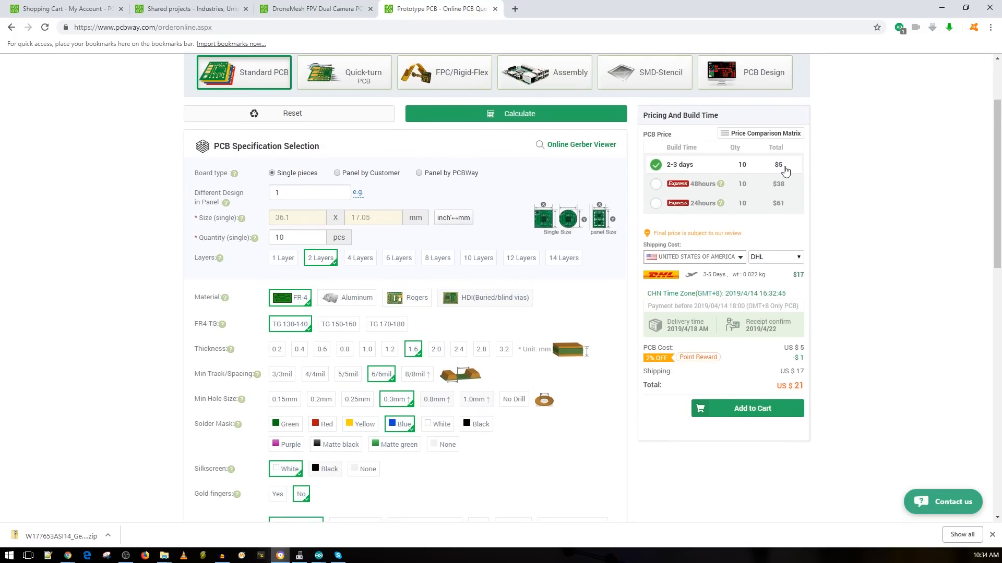
Add the quoted 10-piece board to the cart from the pricing panel
scroll("down", 3)
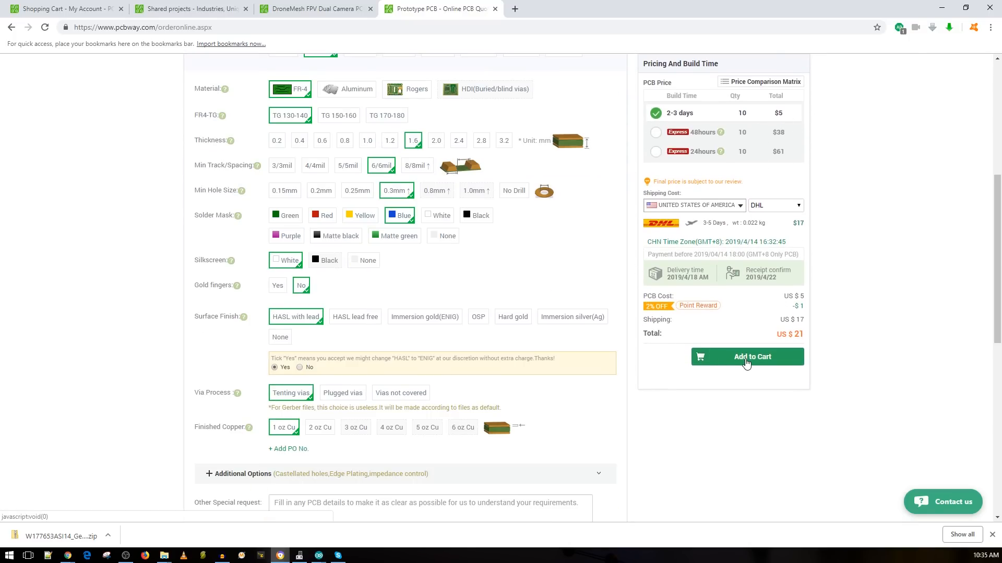
left_click(747, 357)
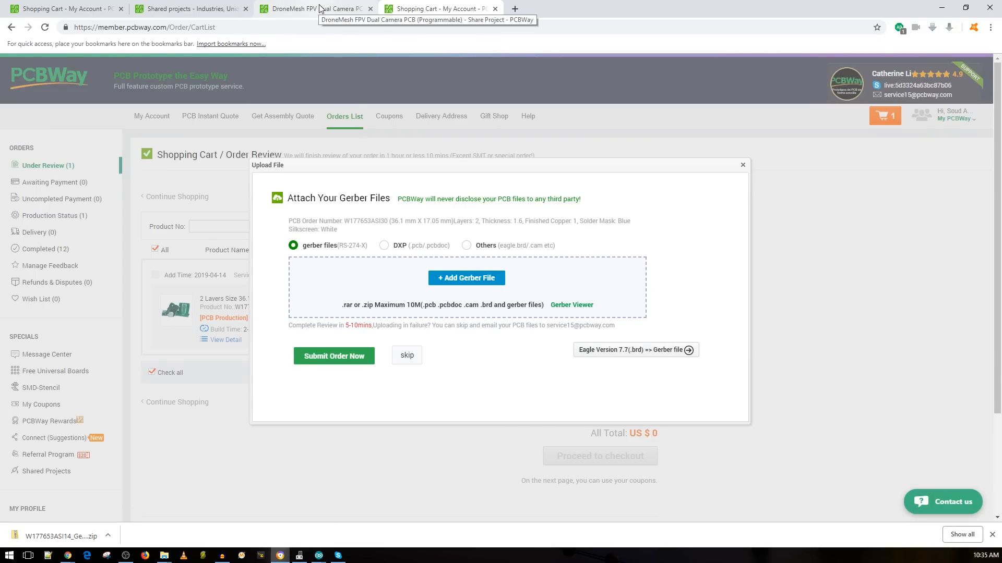
Attach Gerber_FPV SWITCH PCB.zip to the cart order and submit it for audit
left_click(313, 8)
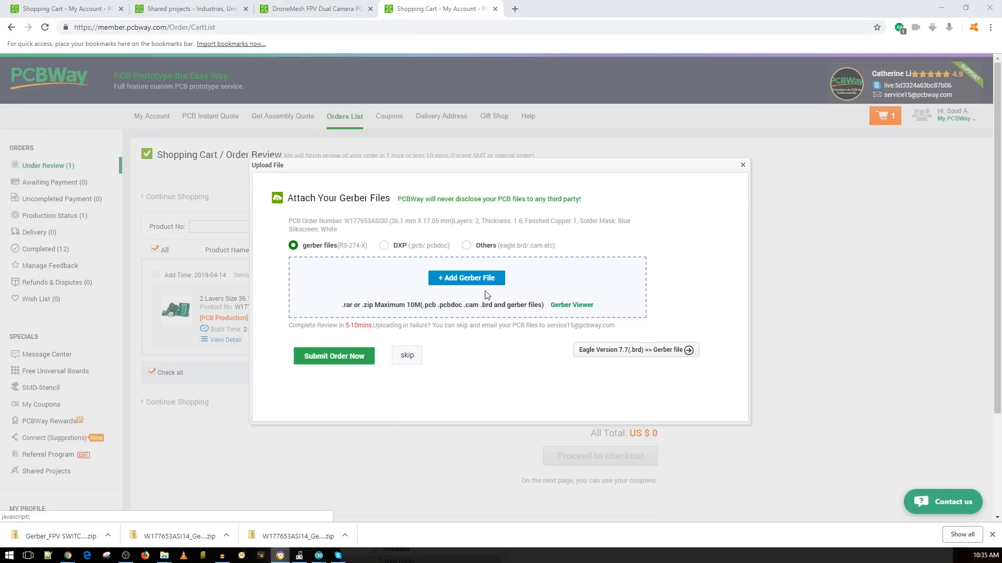
left_click(466, 277)
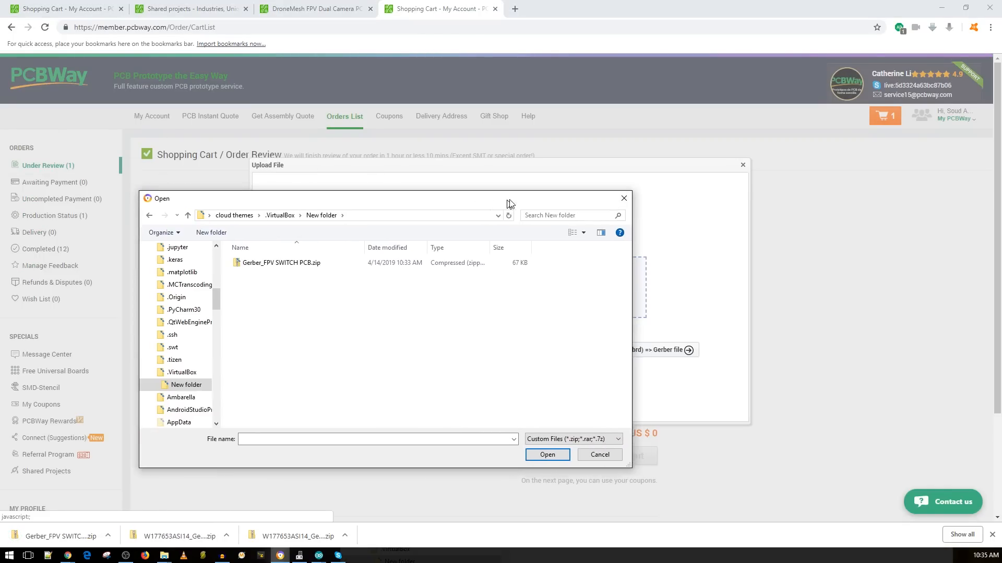
left_click(546, 454)
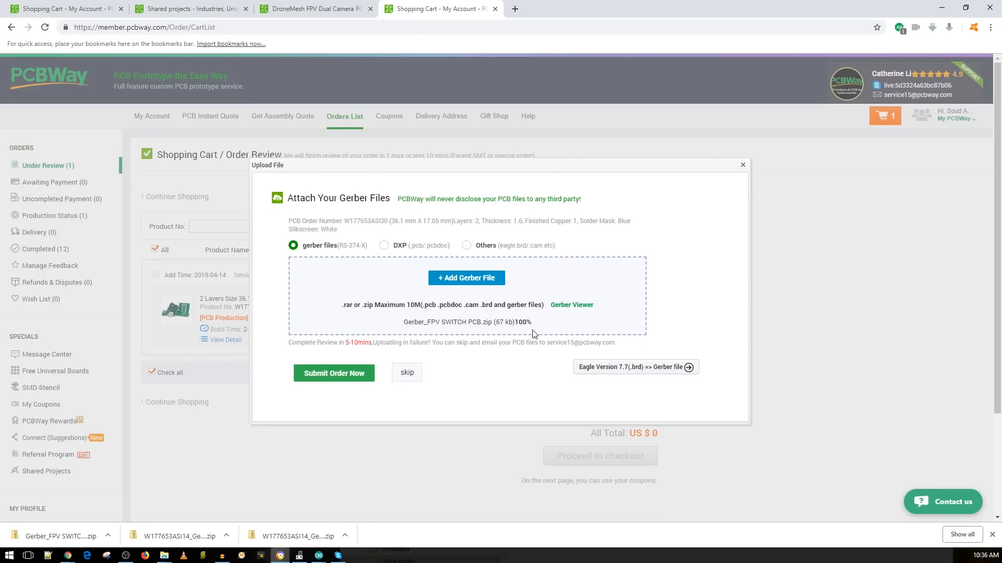
left_click(334, 373)
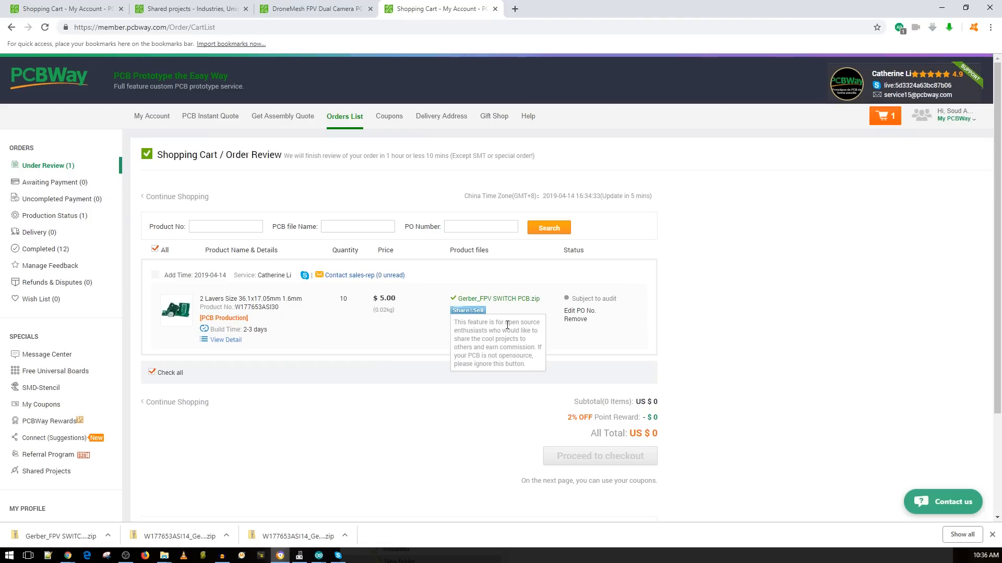
mouse_move(519, 314)
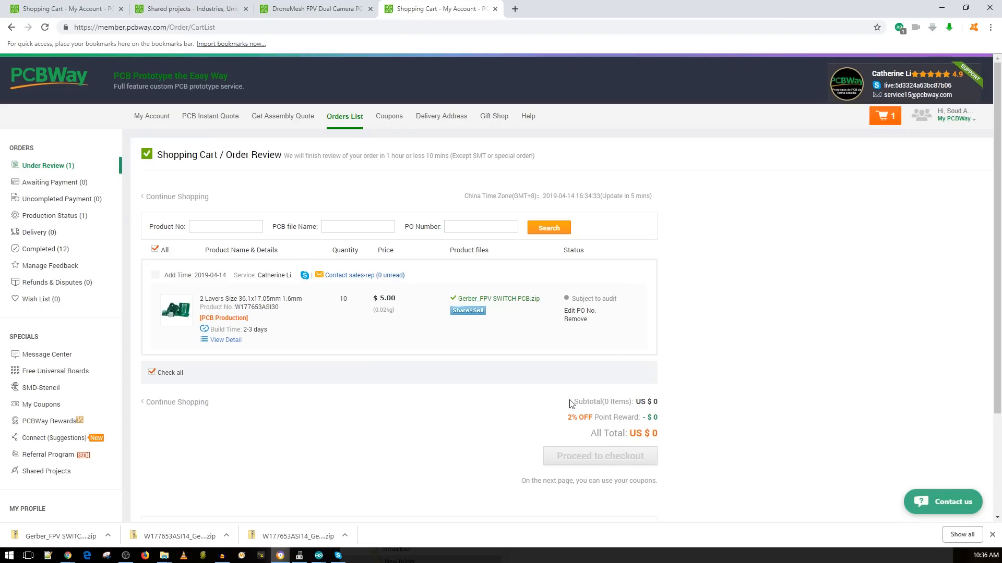
mouse_move(483, 357)
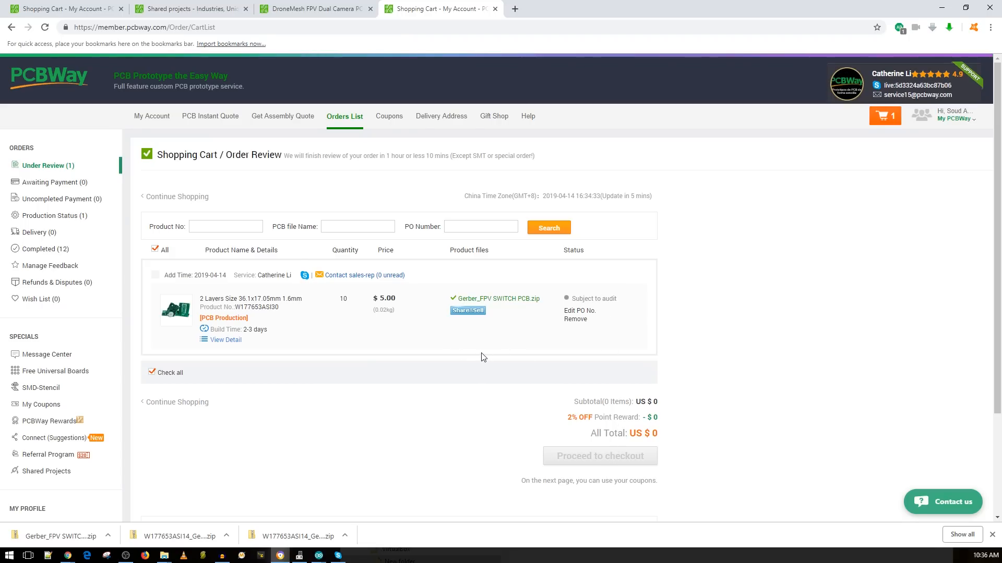